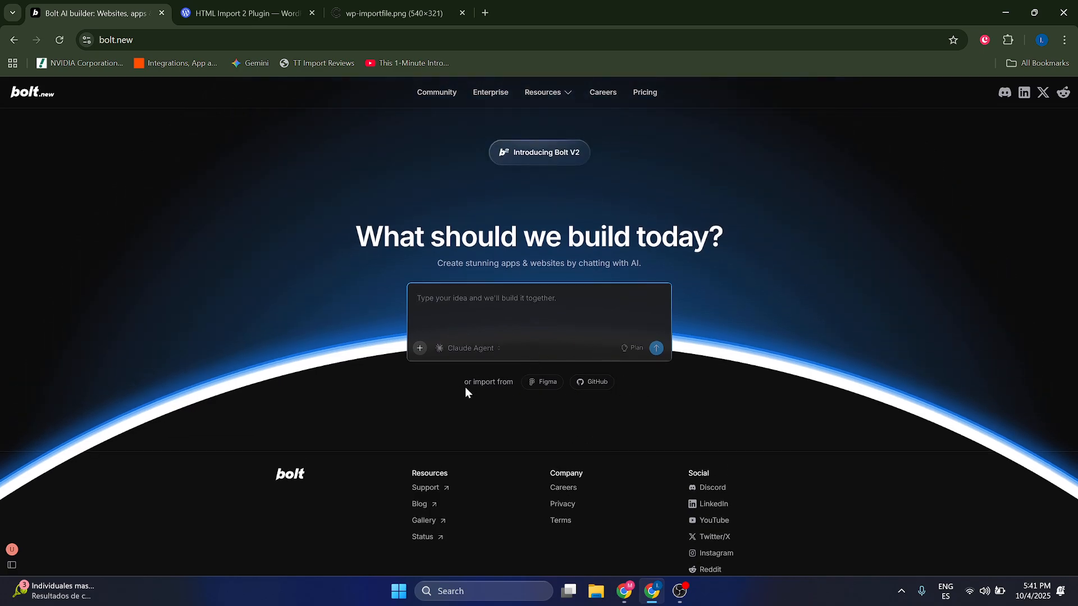
mouse_move(88, 220)
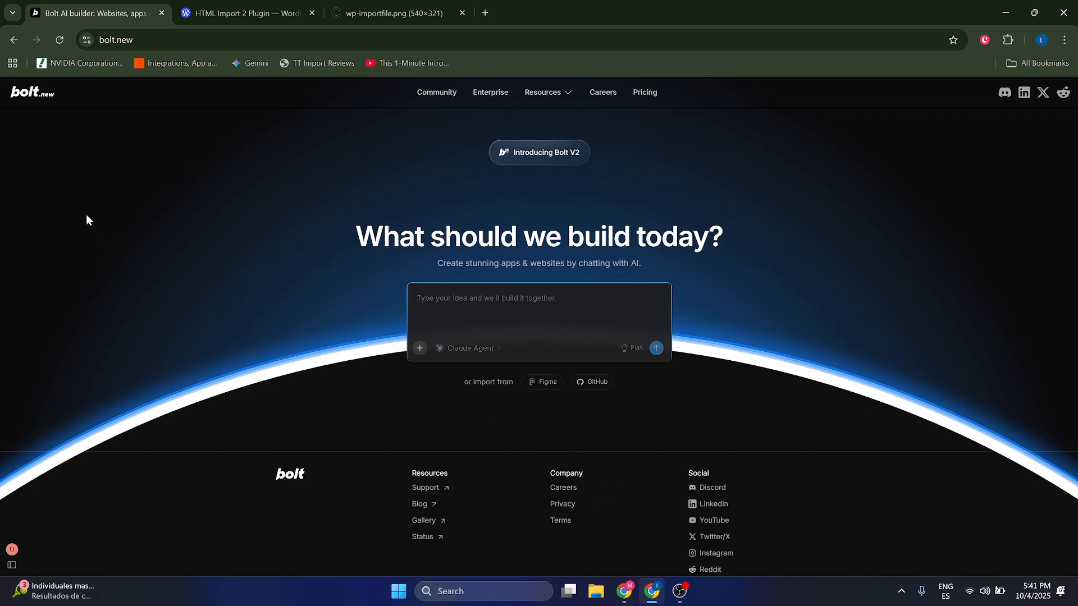
mouse_move(32, 96)
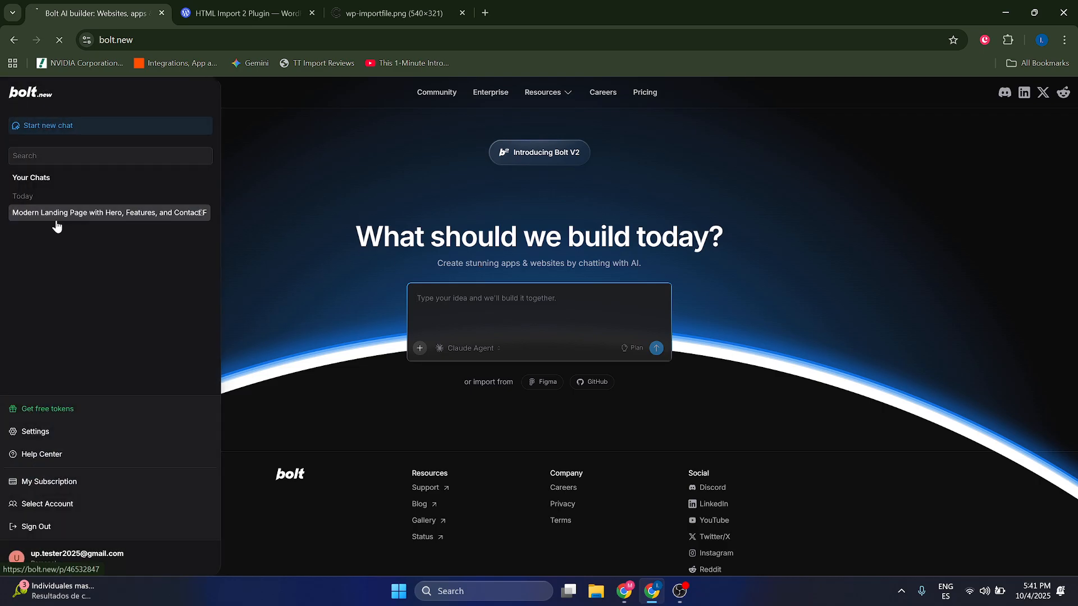
Open the Modern Landing Page chat and scroll the Innovate preview to the features section.
left_click(108, 212)
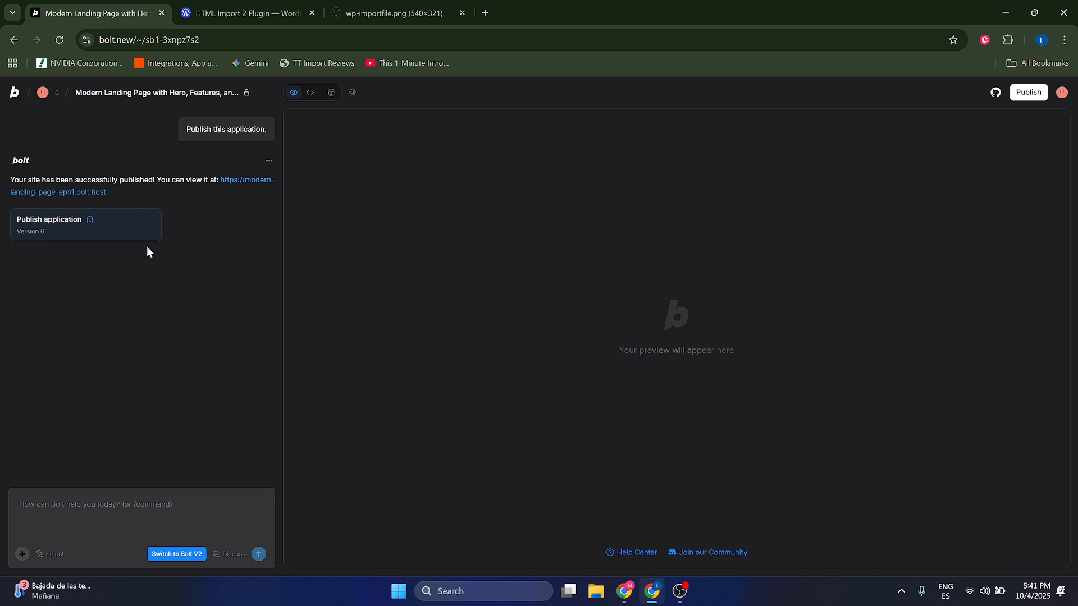
mouse_move(282, 275)
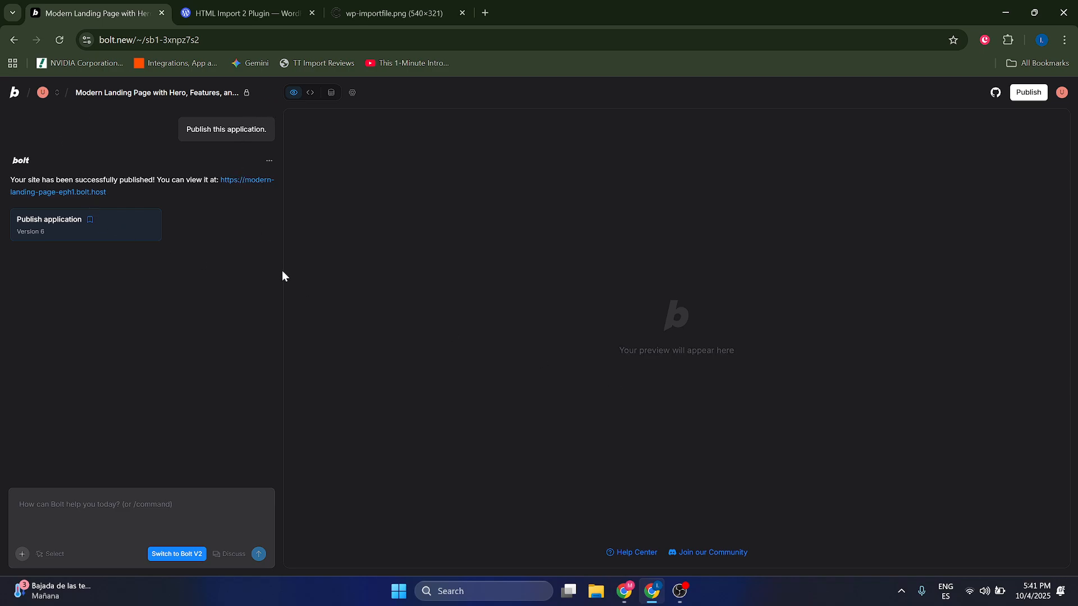
mouse_move(174, 214)
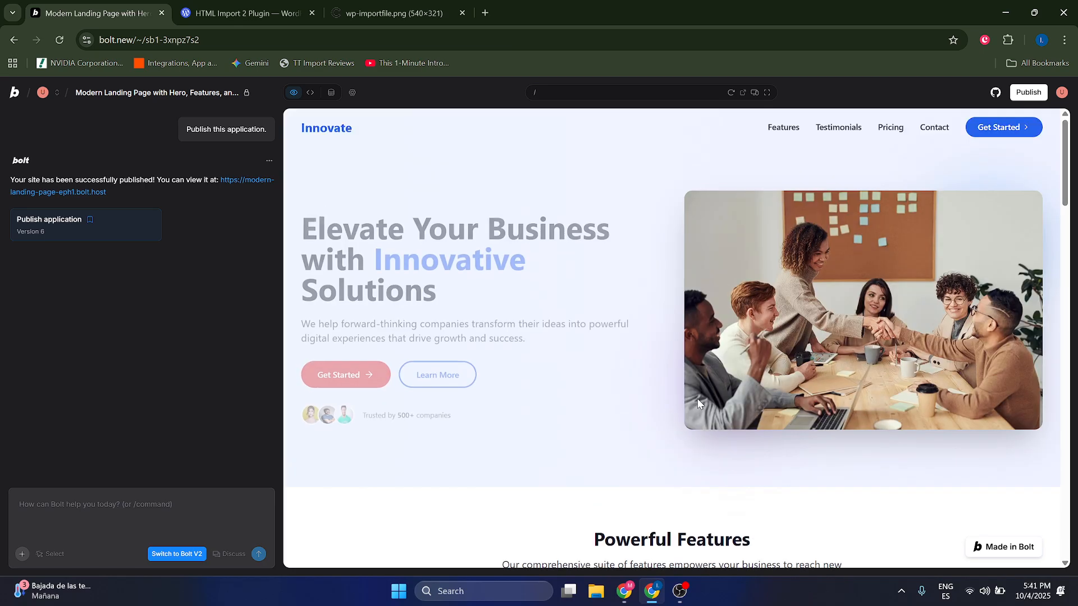
scroll("down", 3)
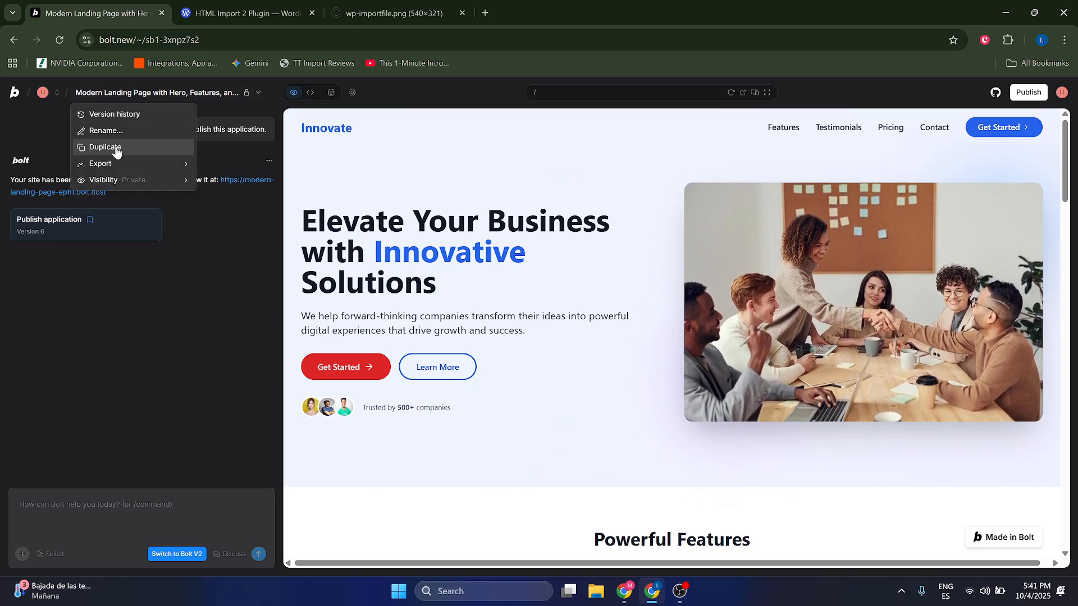
mouse_move(100, 163)
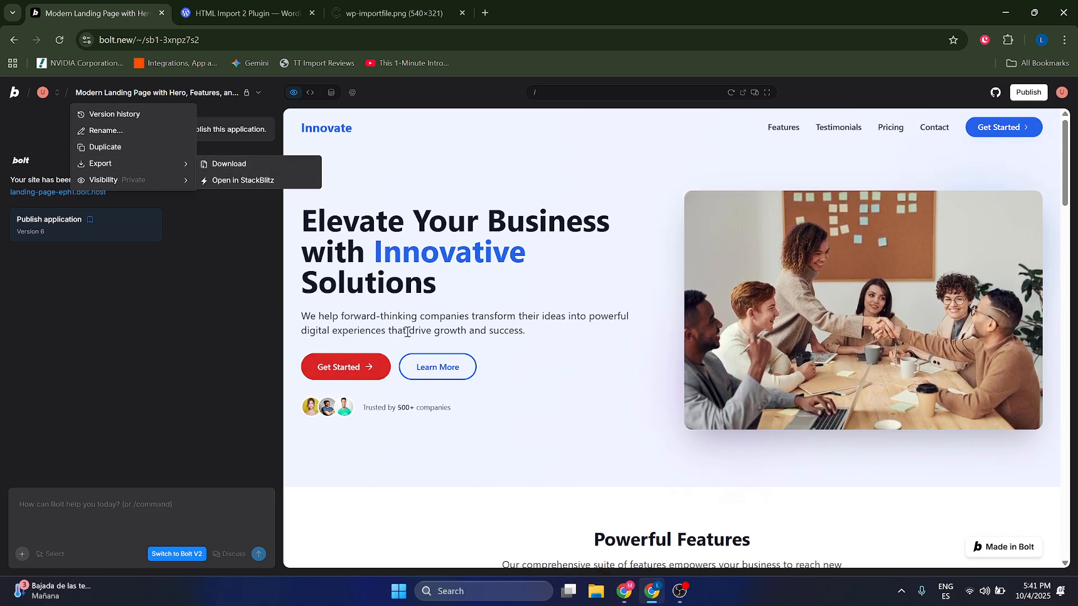
Scroll through the project's code files with App.tsx open.
scroll("down", 3)
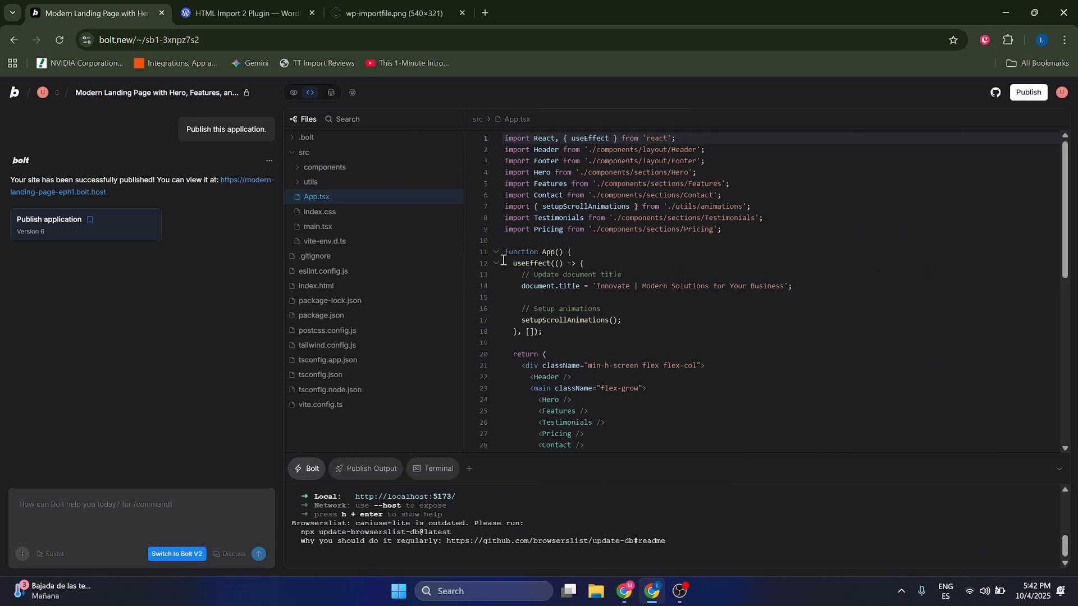
Switch to the HTML Import 2 plugin tab and scroll to its import options.
left_click(244, 13)
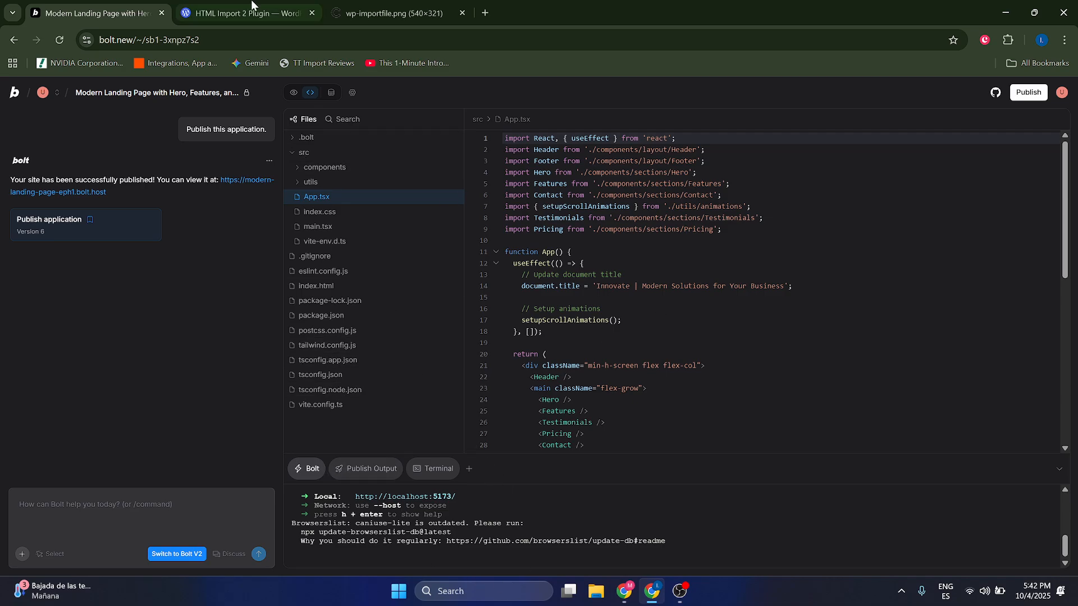
left_click(245, 13)
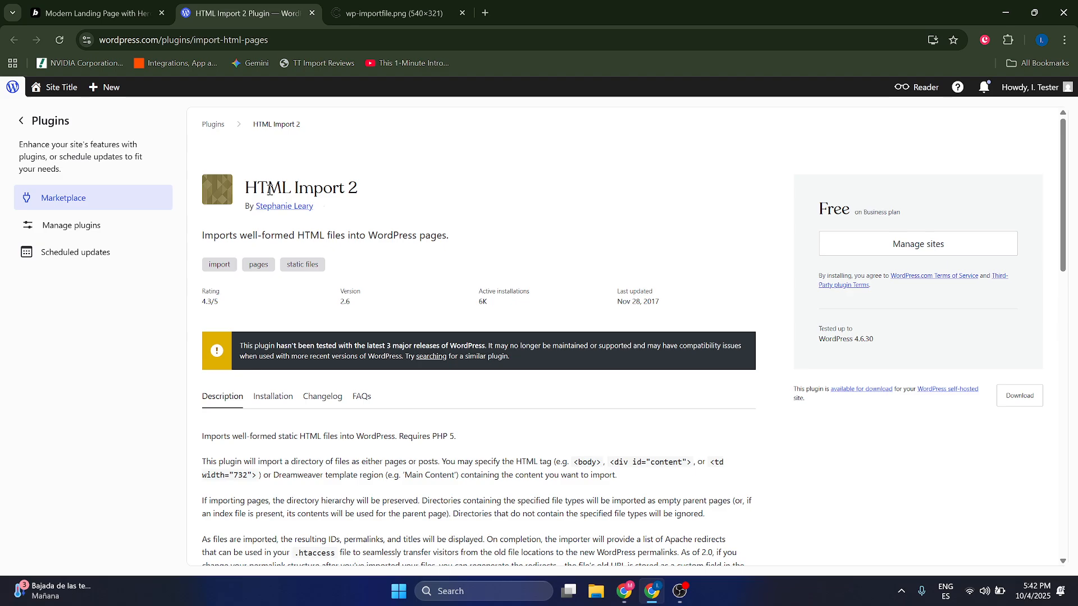
mouse_move(345, 263)
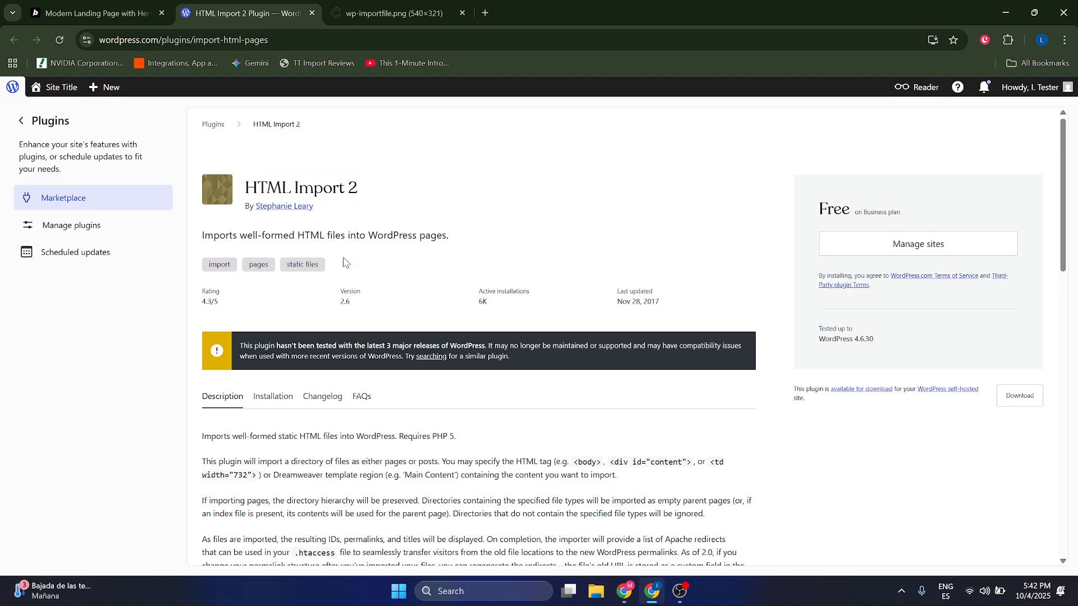
mouse_move(1019, 396)
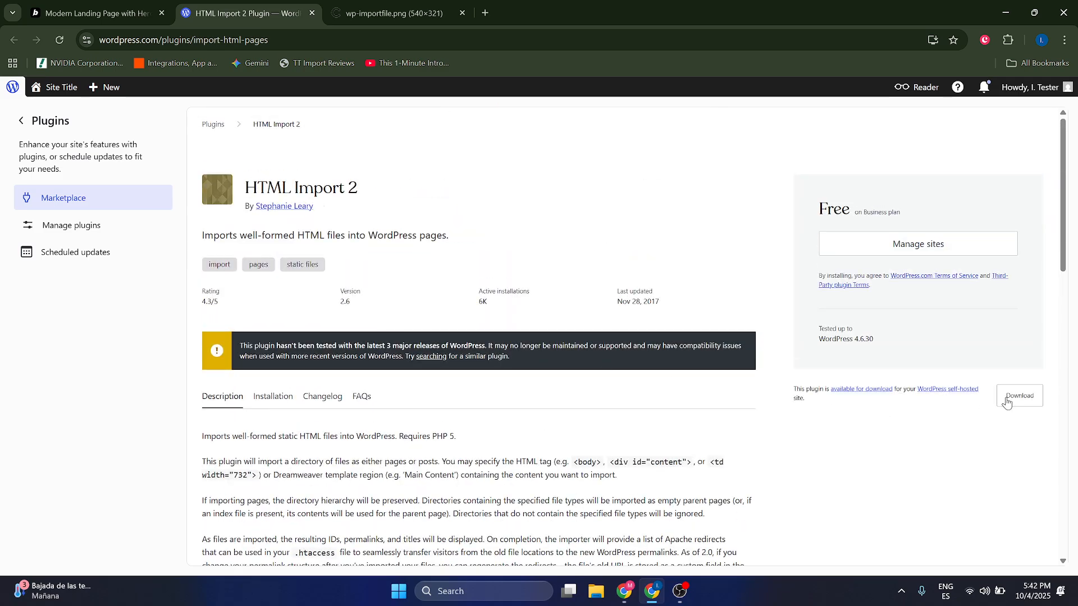
scroll("down", 3)
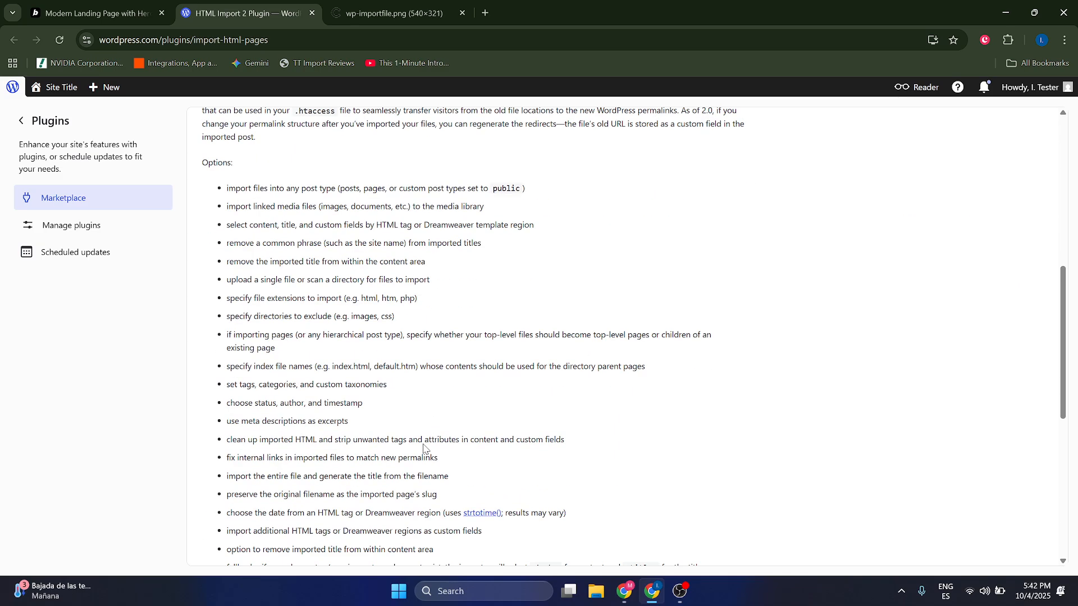
View the wp-importfile.png HTML Importer screenshot, then return to the Bolt project tab.
left_click(392, 12)
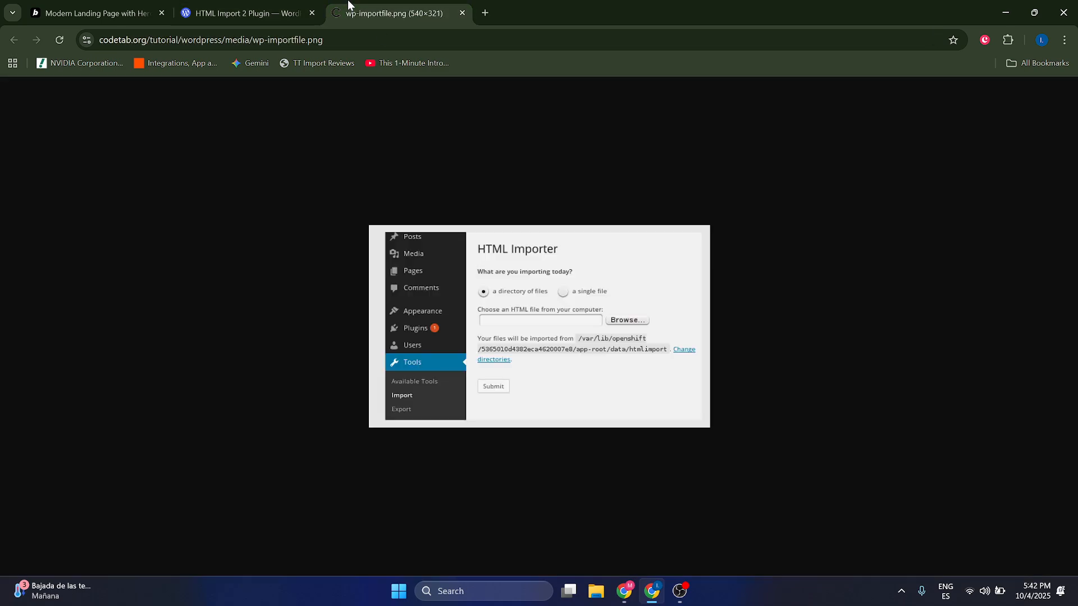
mouse_move(460, 426)
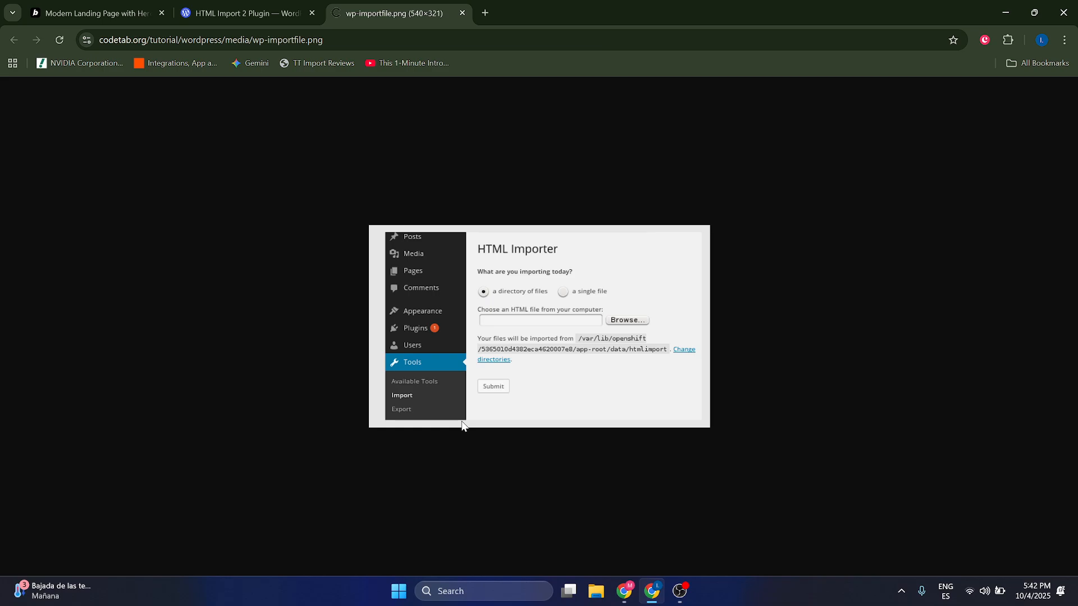
mouse_move(437, 376)
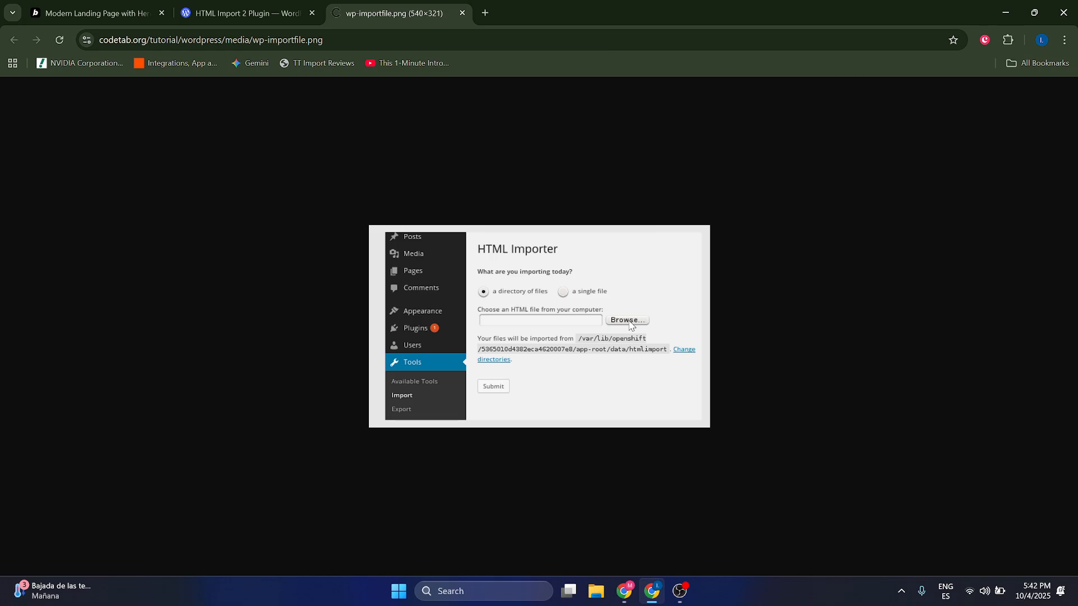
left_click(93, 13)
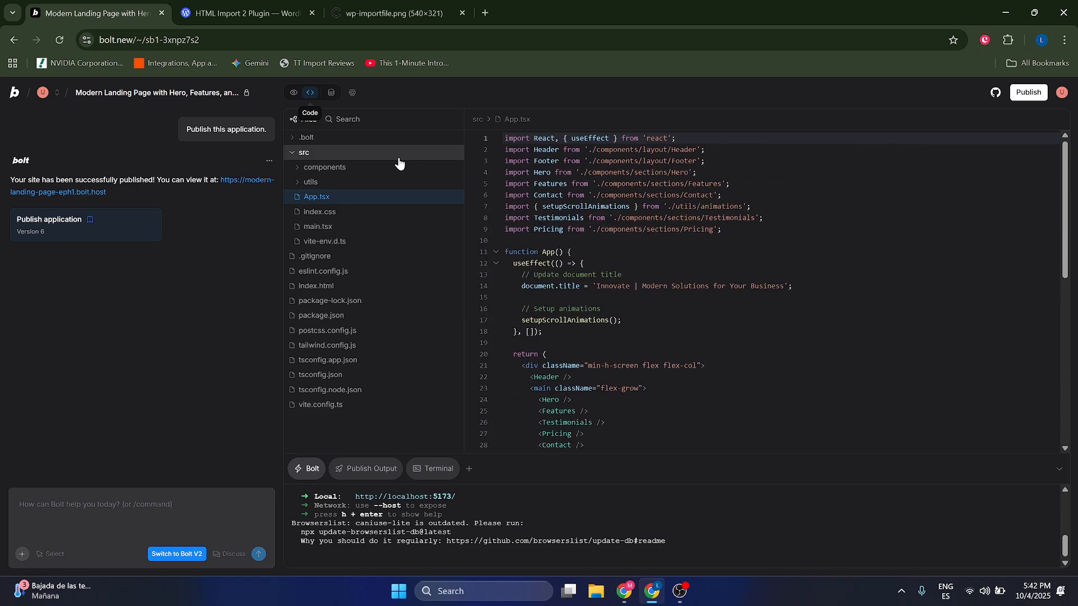
Show the live preview and scroll through its features, pricing and testimonials sections.
left_click(293, 93)
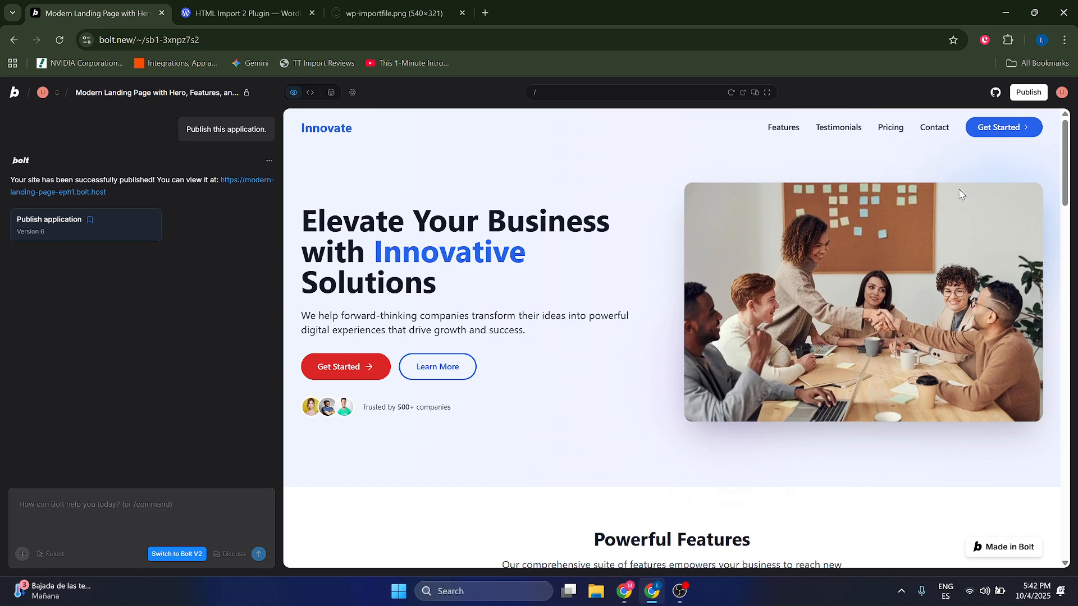
scroll("down", 3)
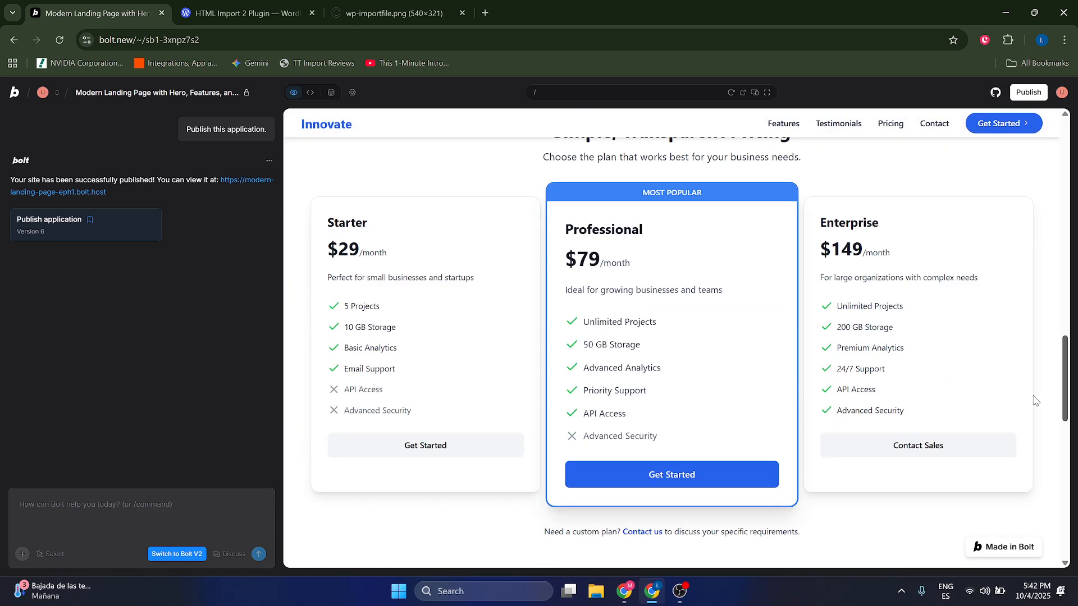
scroll("down", 3)
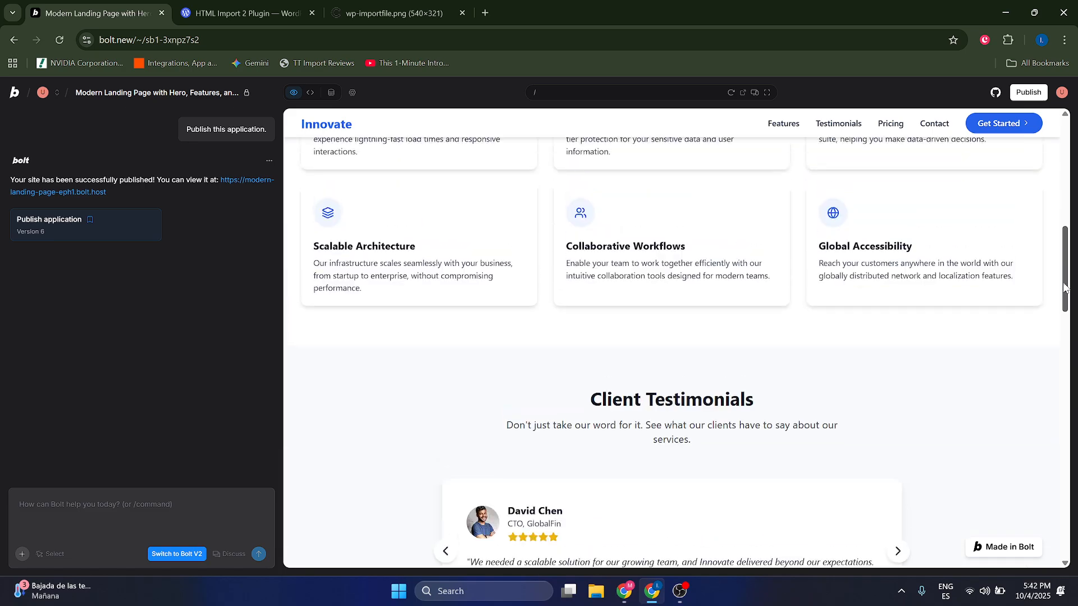
scroll("up", 3)
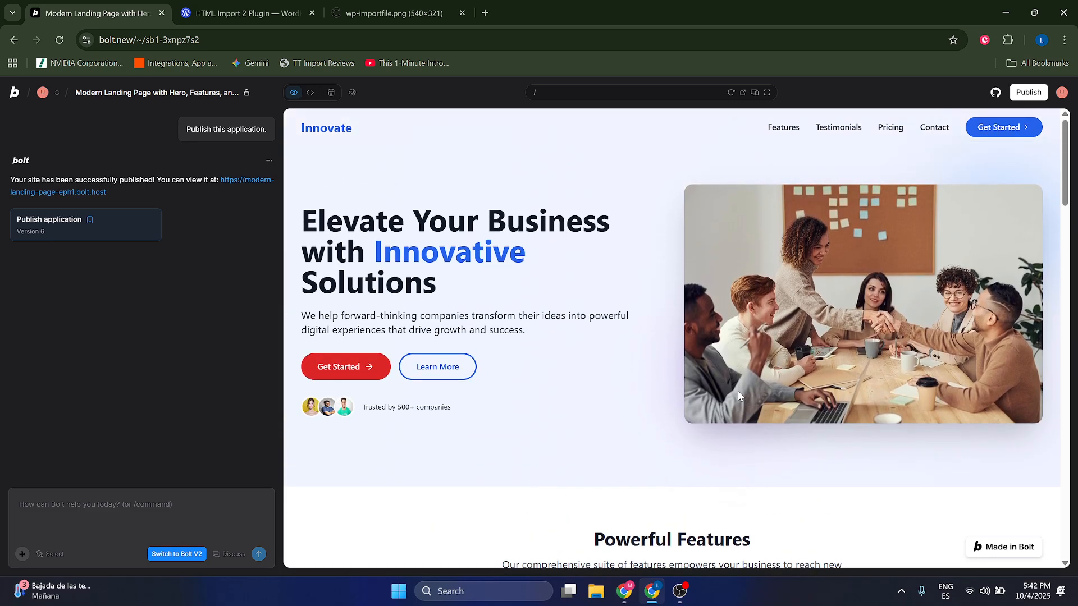
scroll("down", 3)
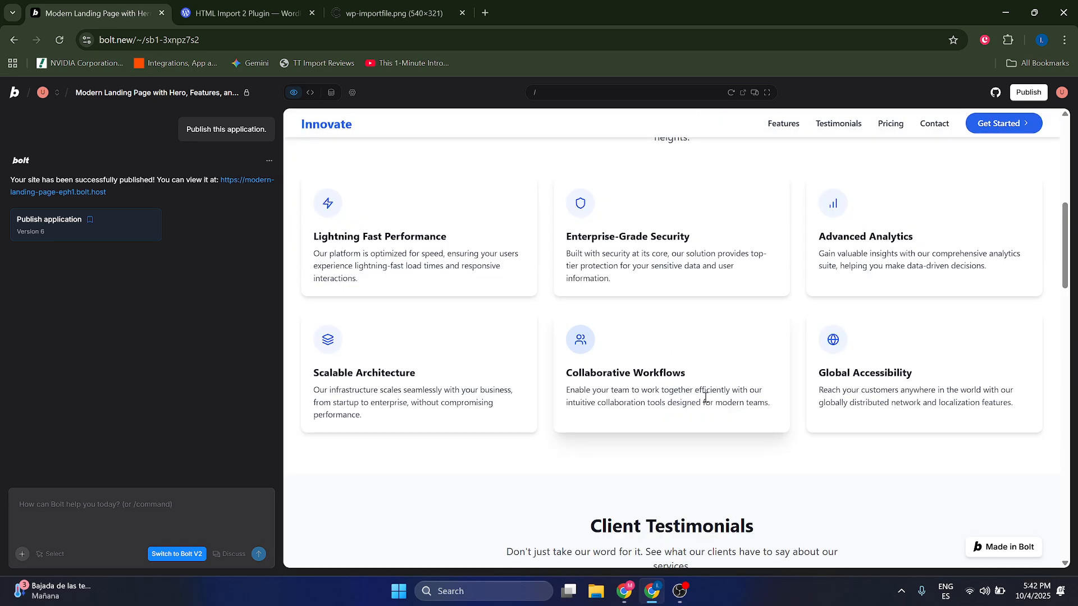